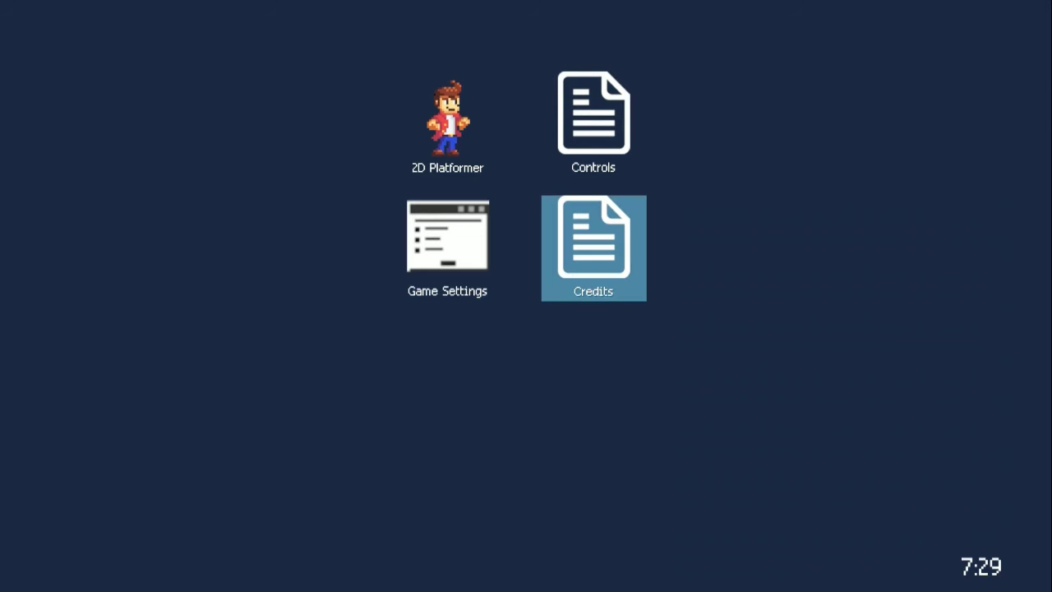
Step: Review the Game Settings panel and dismiss it with GOT IT
left_click(447, 236)
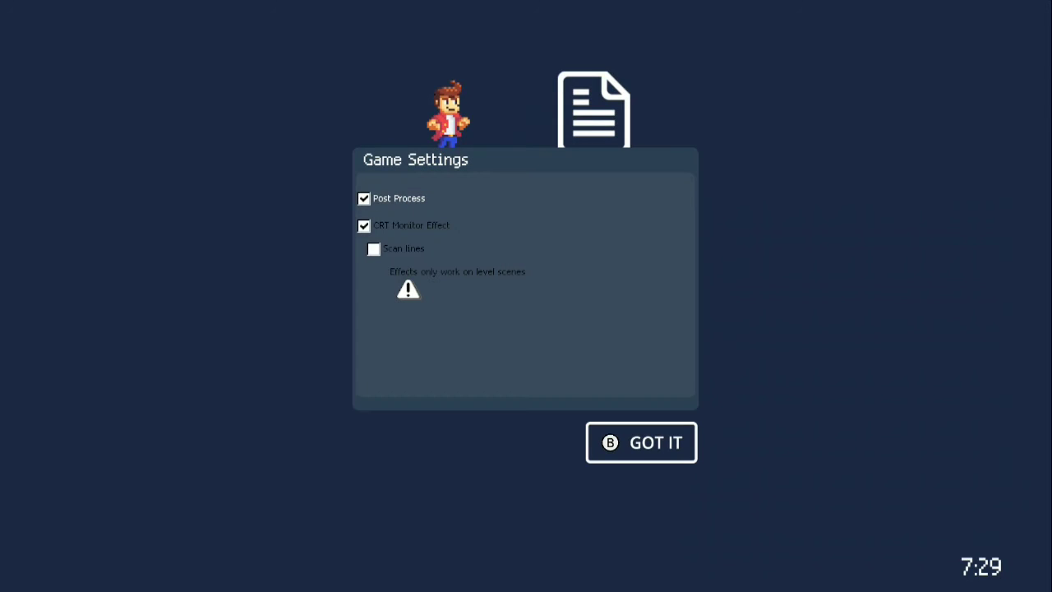
left_click(363, 225)
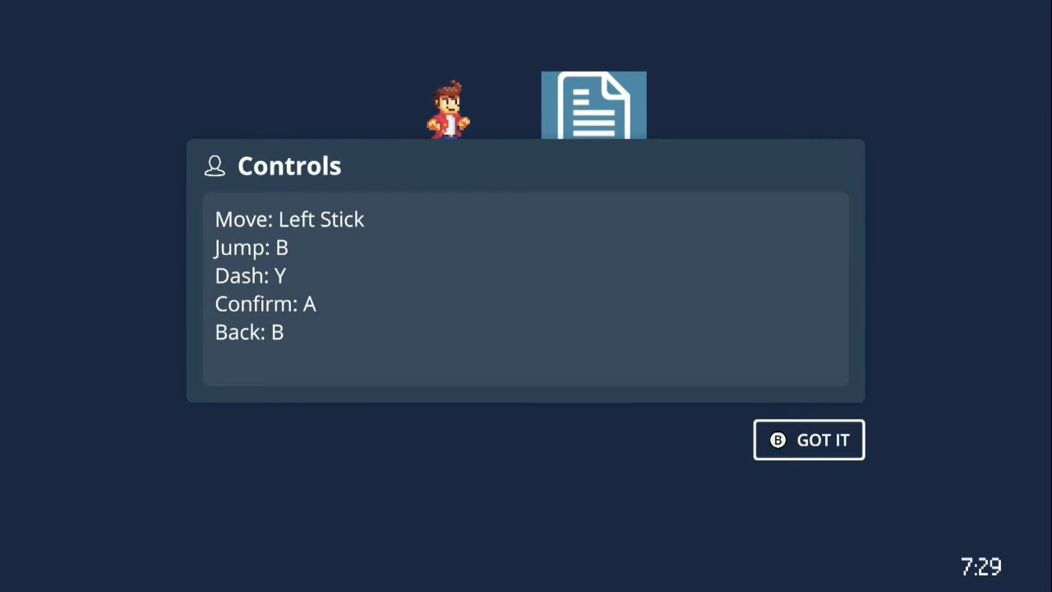
Step: Dismiss the Controls reference and launch 2D Platformer, triggering the Setup warning
left_click(808, 439)
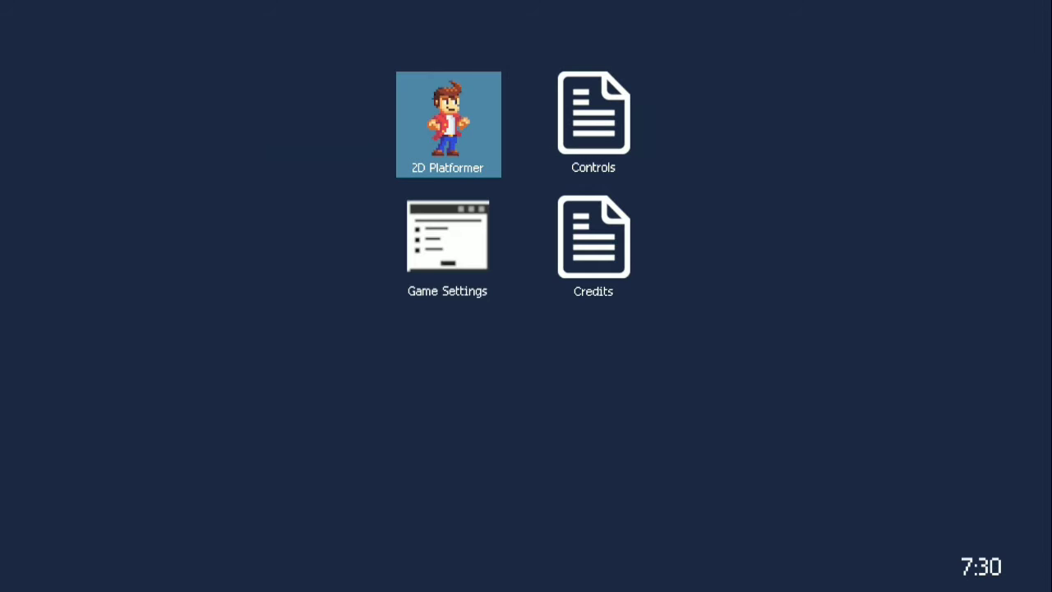
double_click(447, 124)
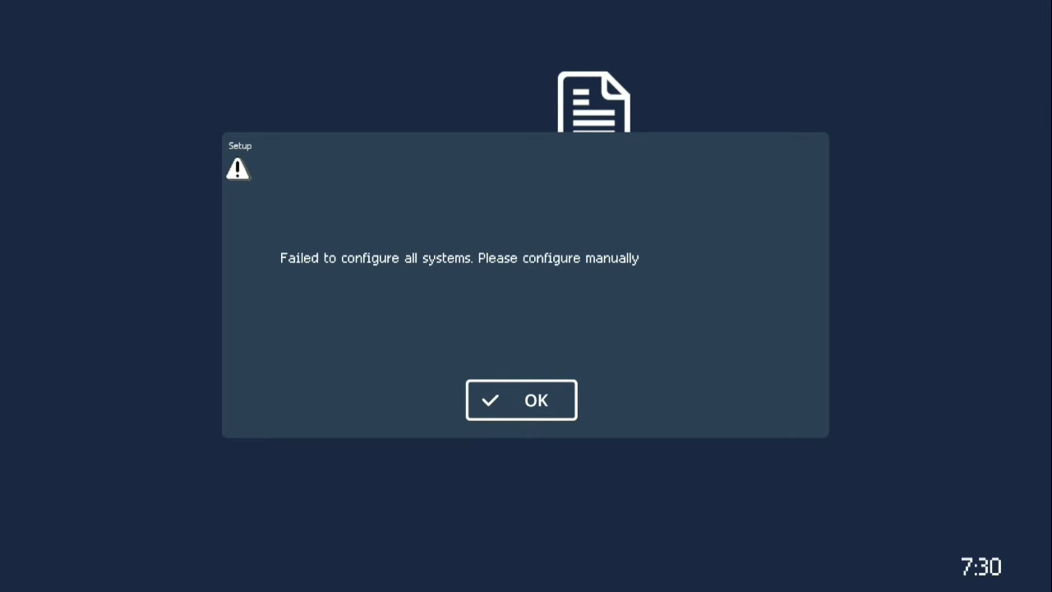
Step: Launch 2D Platformer from its desktop icon into a playable level
left_click(521, 401)
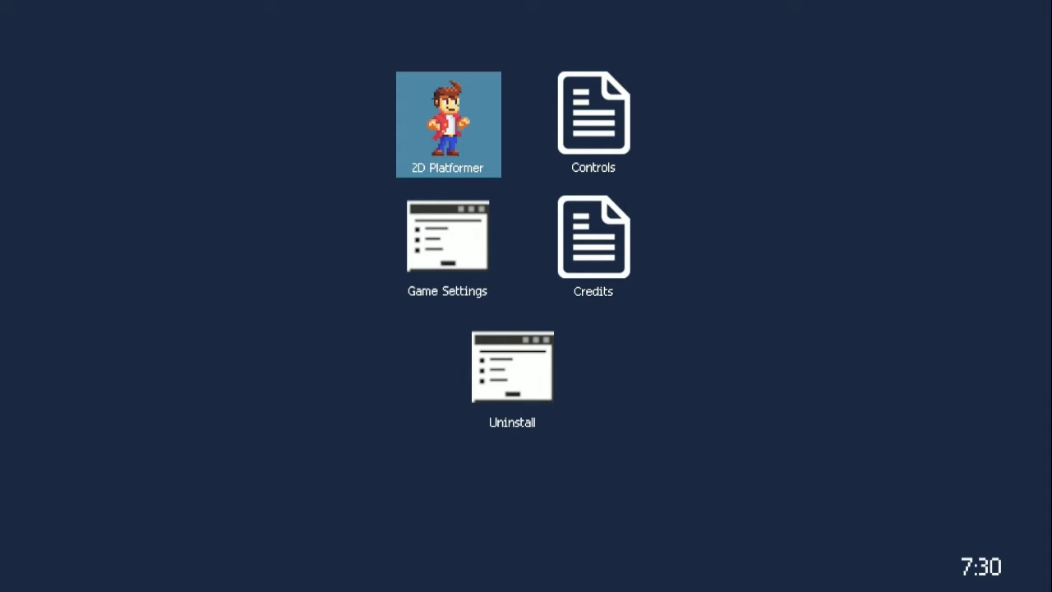
double_click(448, 123)
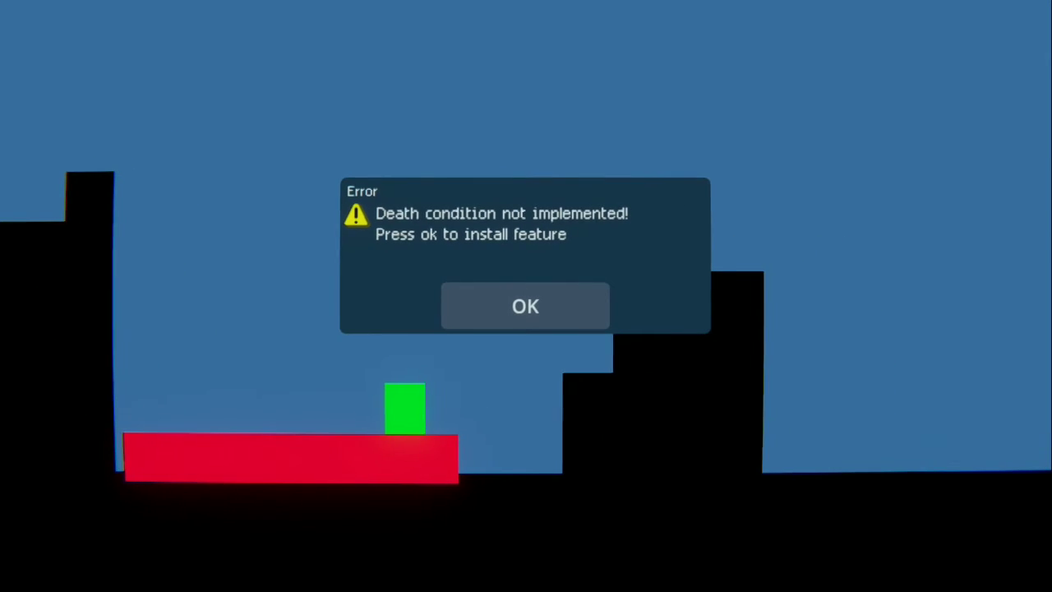
Step: Accept installing the missing death condition feature from the Error dialog
left_click(526, 305)
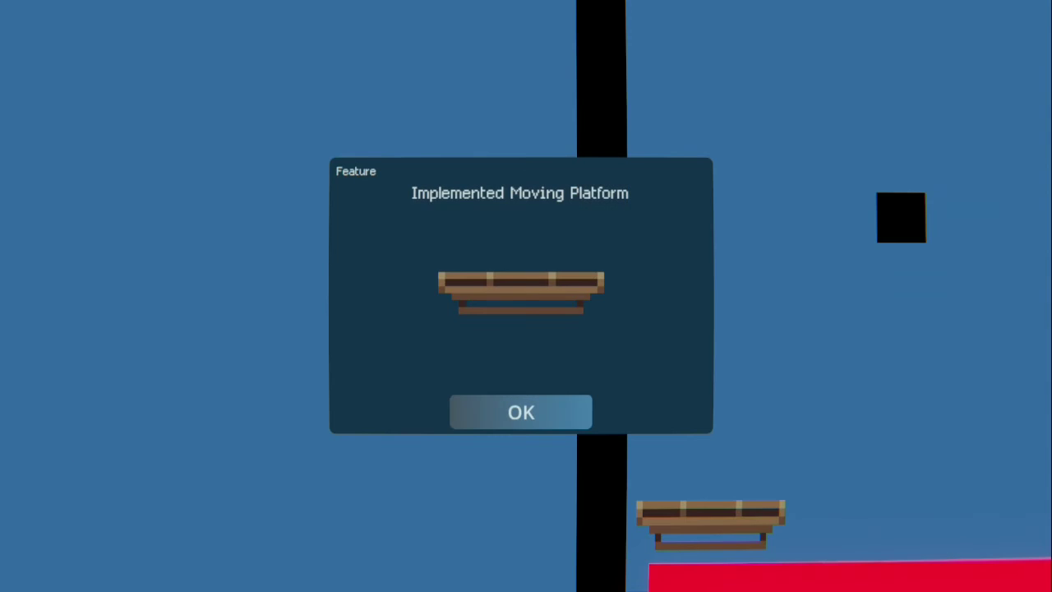
Step: Acknowledge the 'Implemented Moving Platform' notice so the level starts clearing
left_click(520, 412)
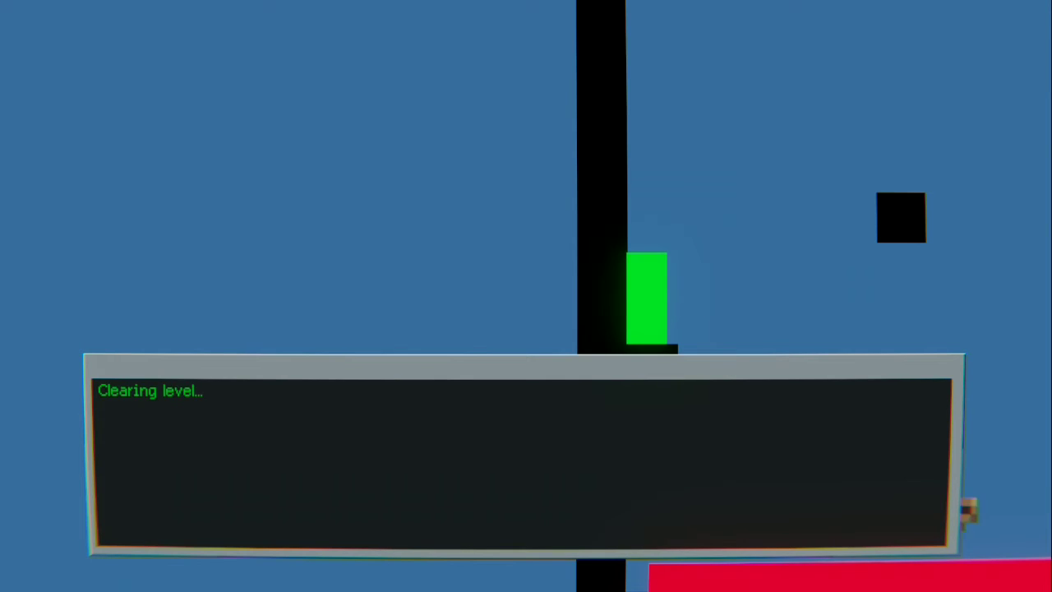